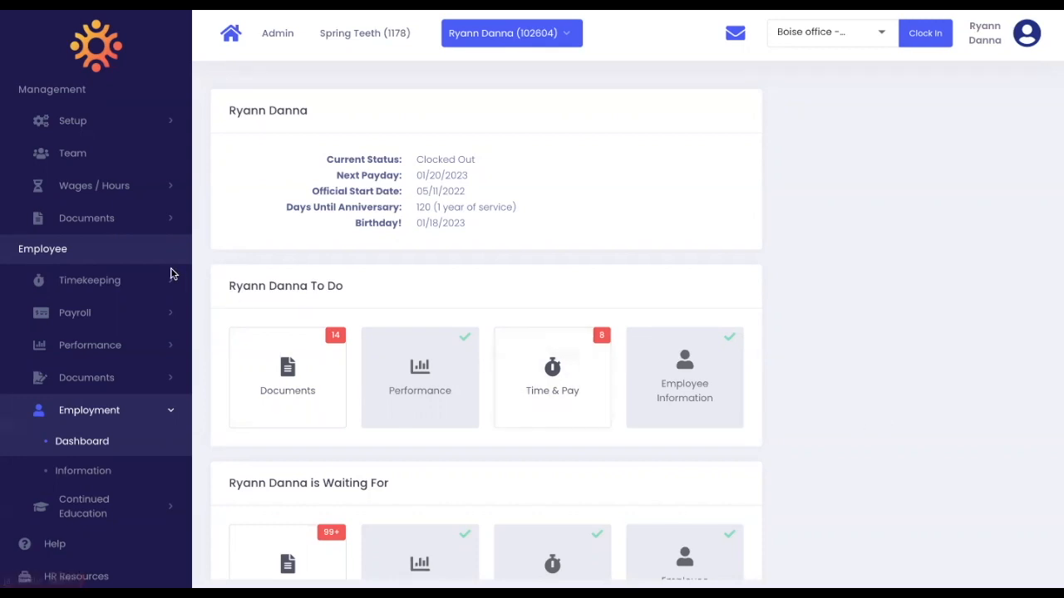
- Open the current employee's Time Off summary under Timekeeping
click(89, 280)
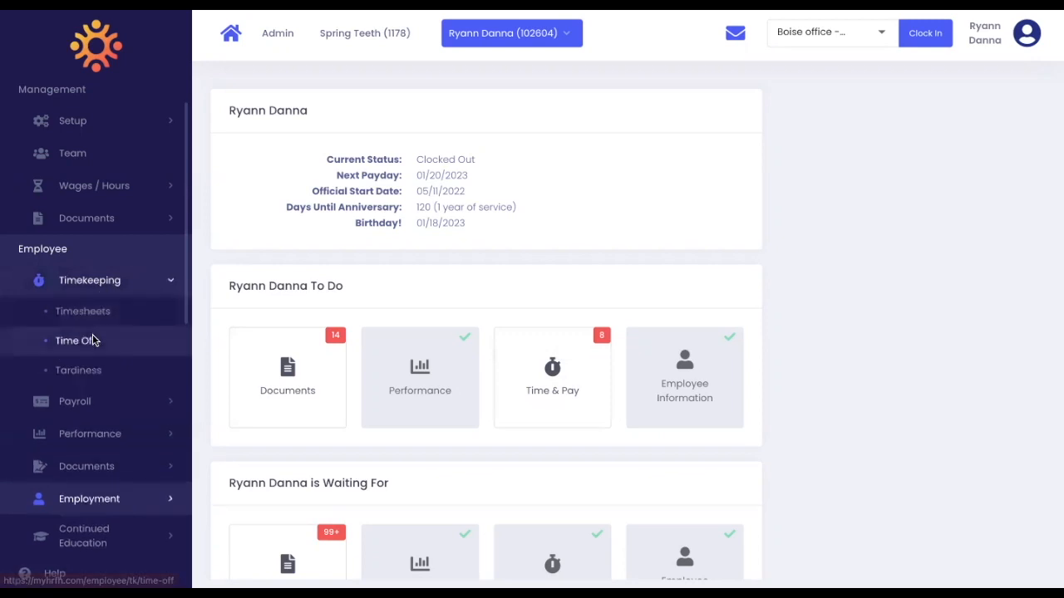
click(73, 341)
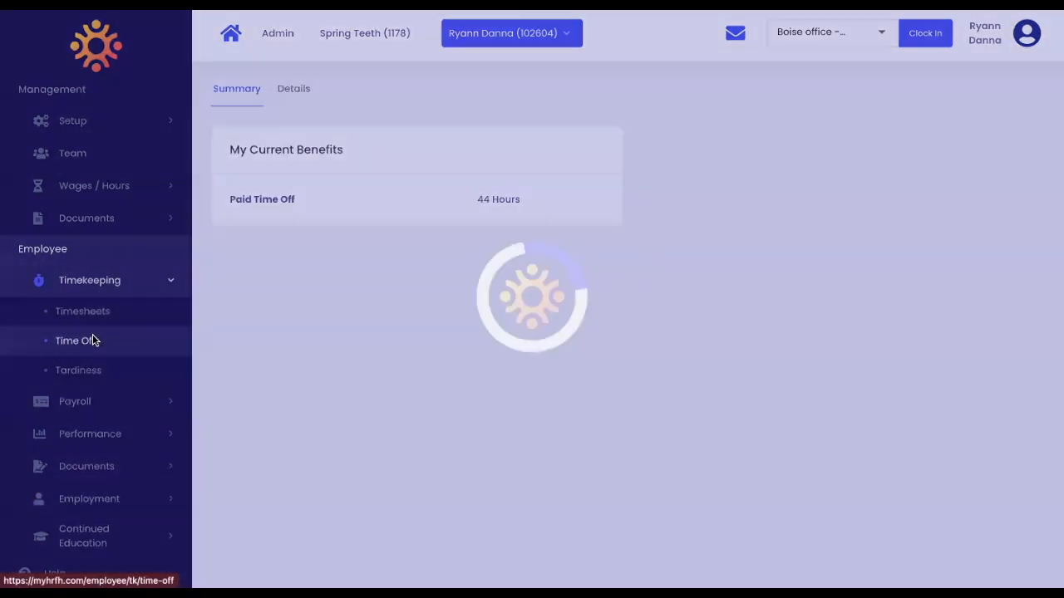
click(76, 340)
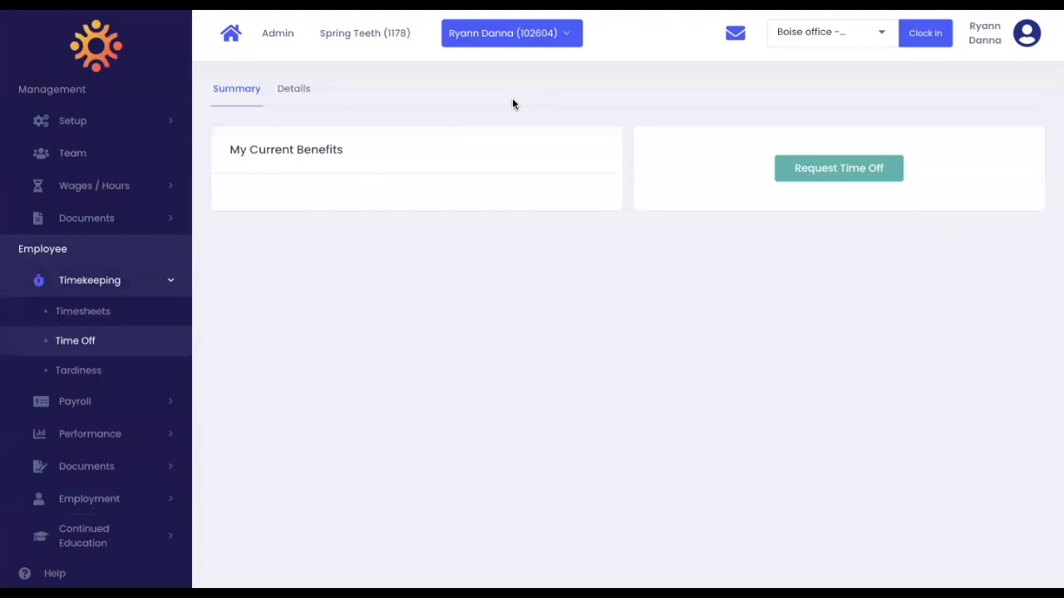
- Switch the header employee selector to another employee to see their time off details
click(511, 33)
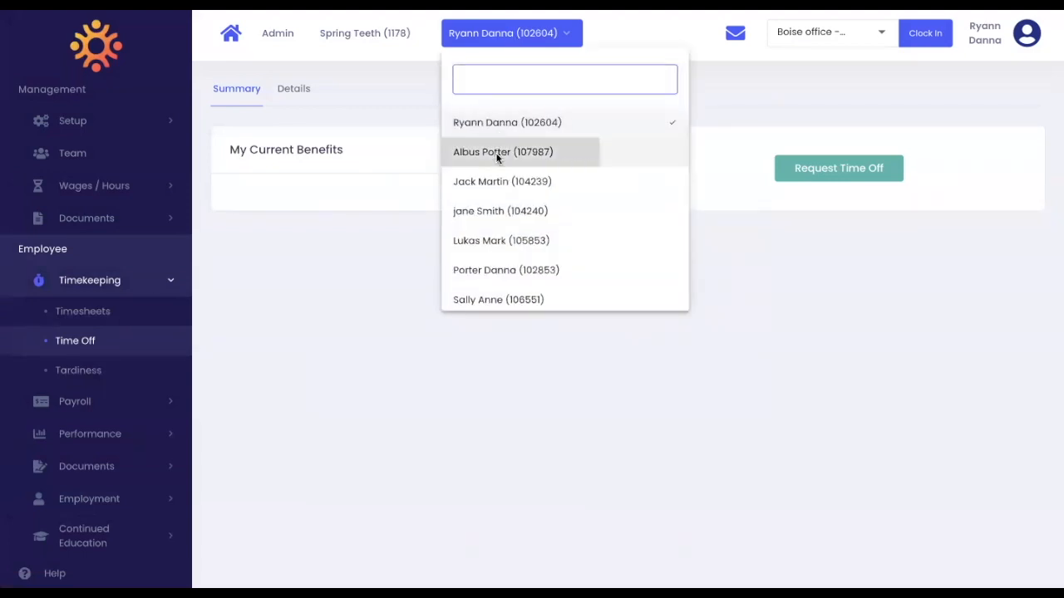
click(502, 151)
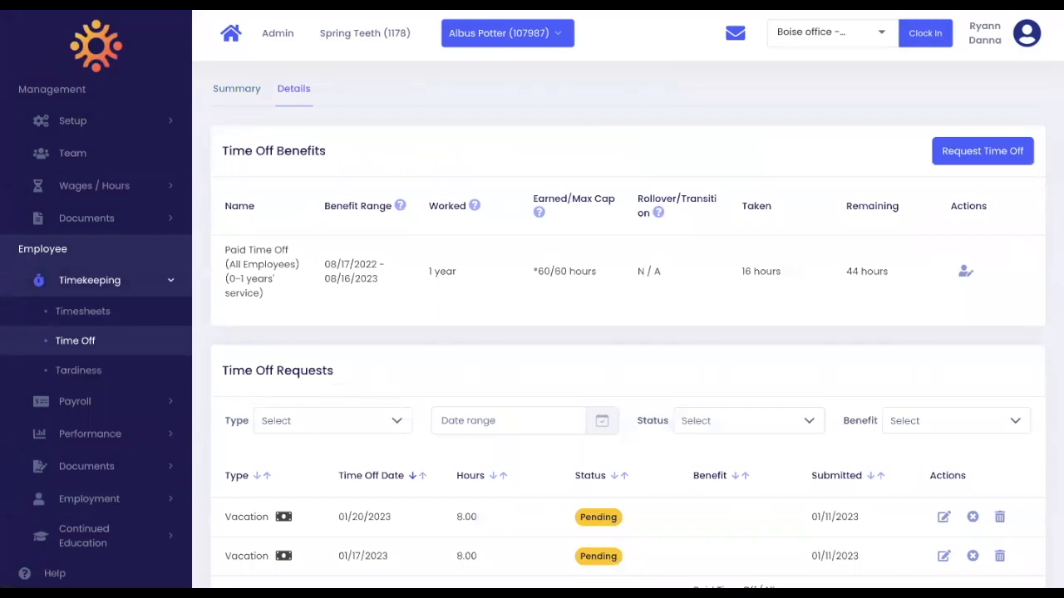
mouse_move(546, 267)
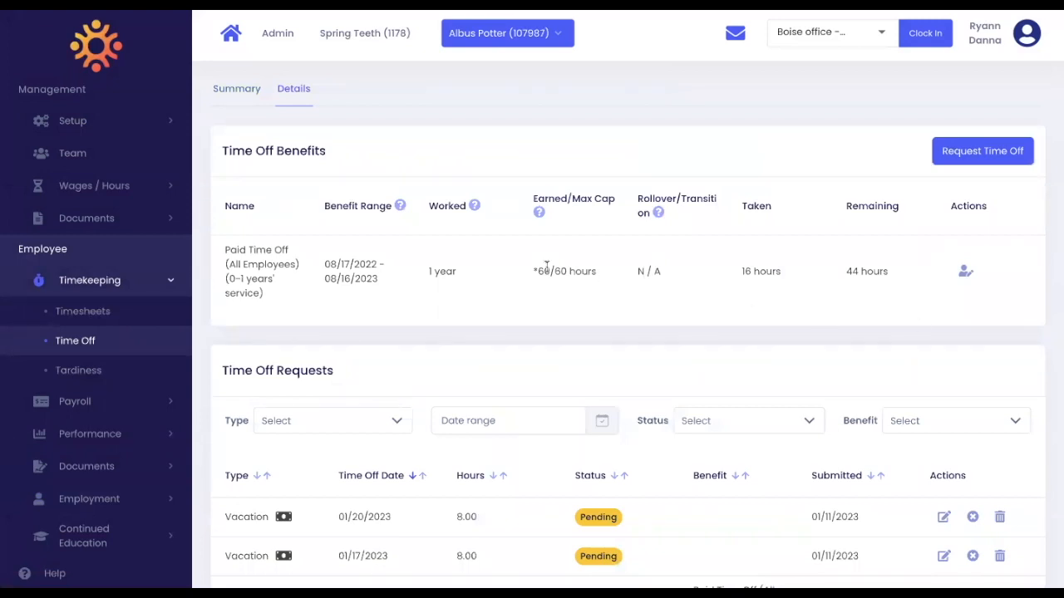
mouse_move(962, 245)
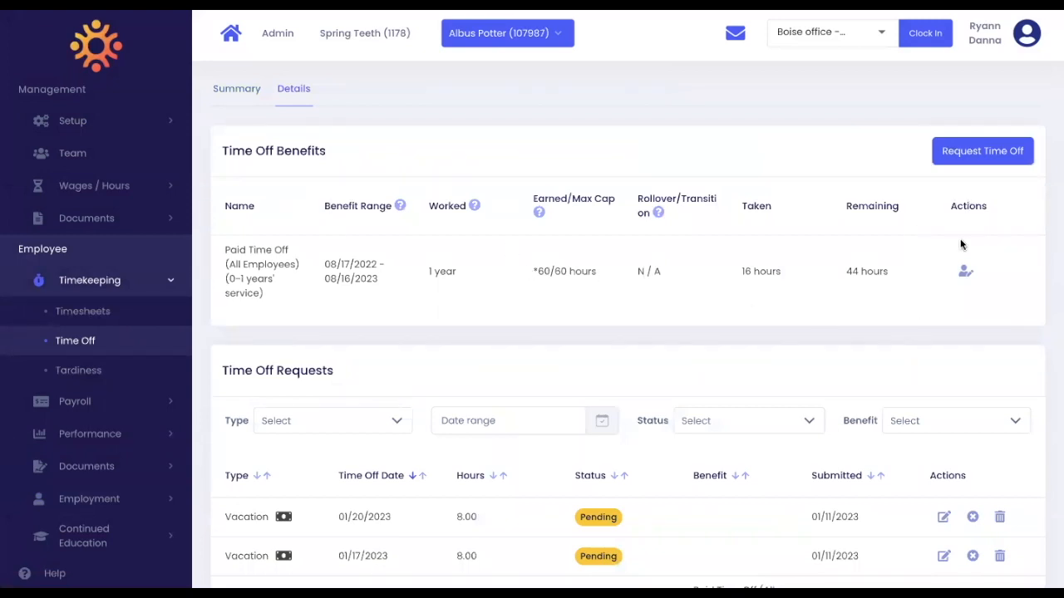
- Manage the paid time off balance and expand the 44-hour remaining calculation
click(966, 271)
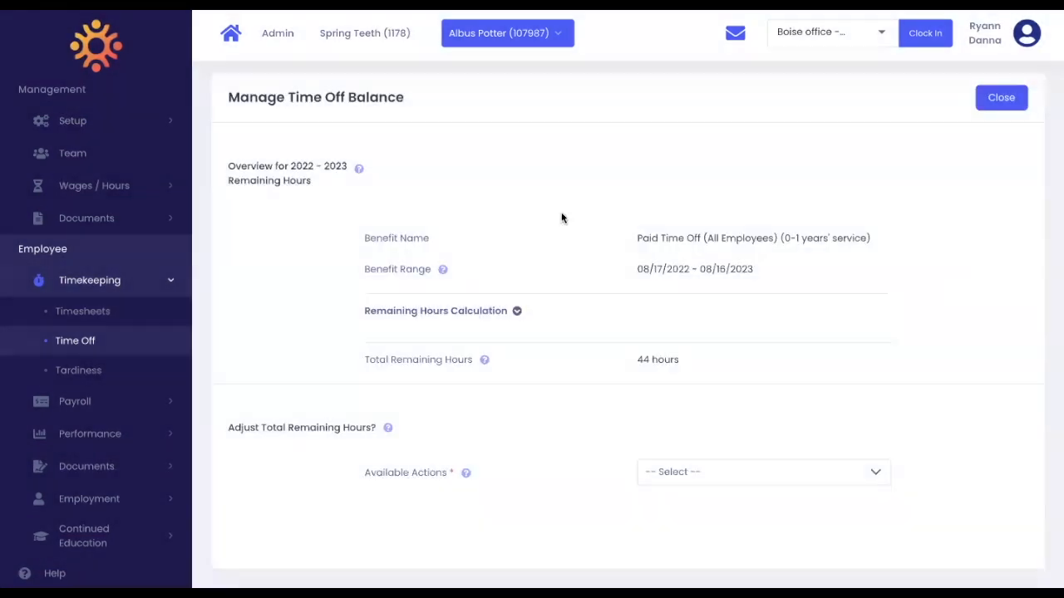
mouse_move(358, 245)
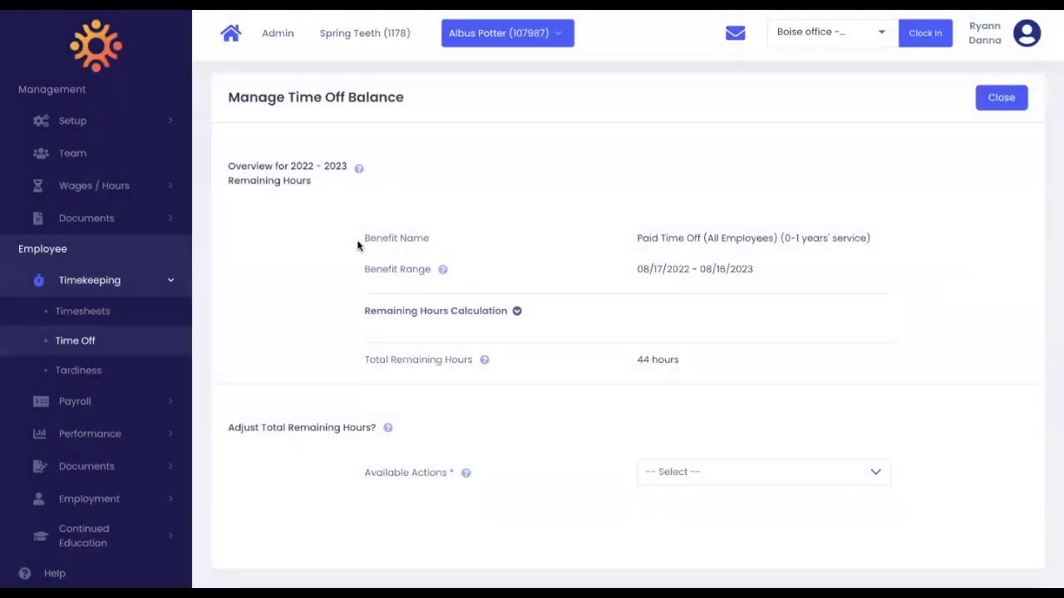
mouse_move(486, 285)
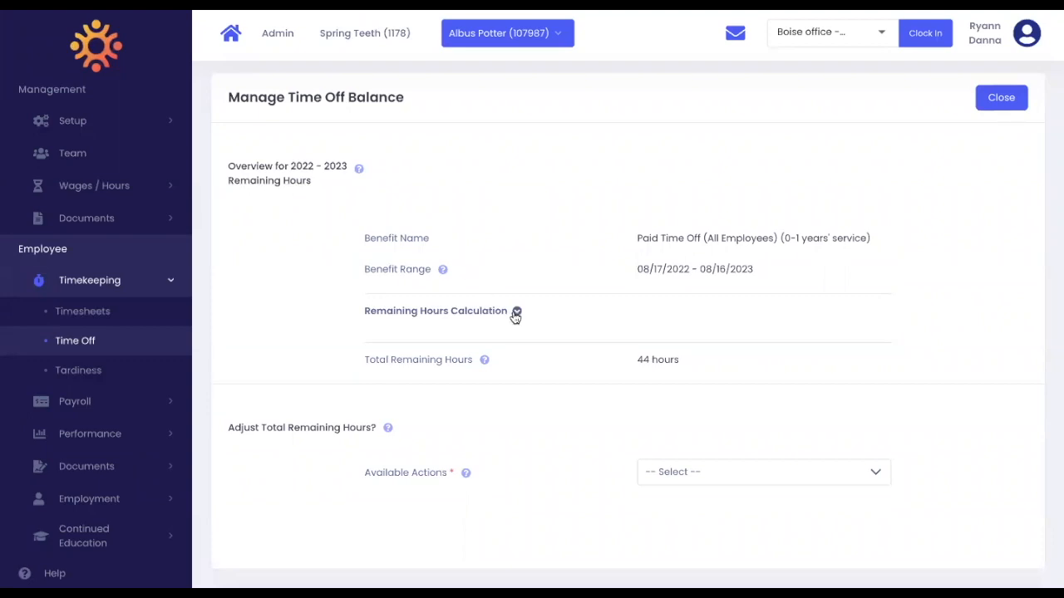
click(516, 312)
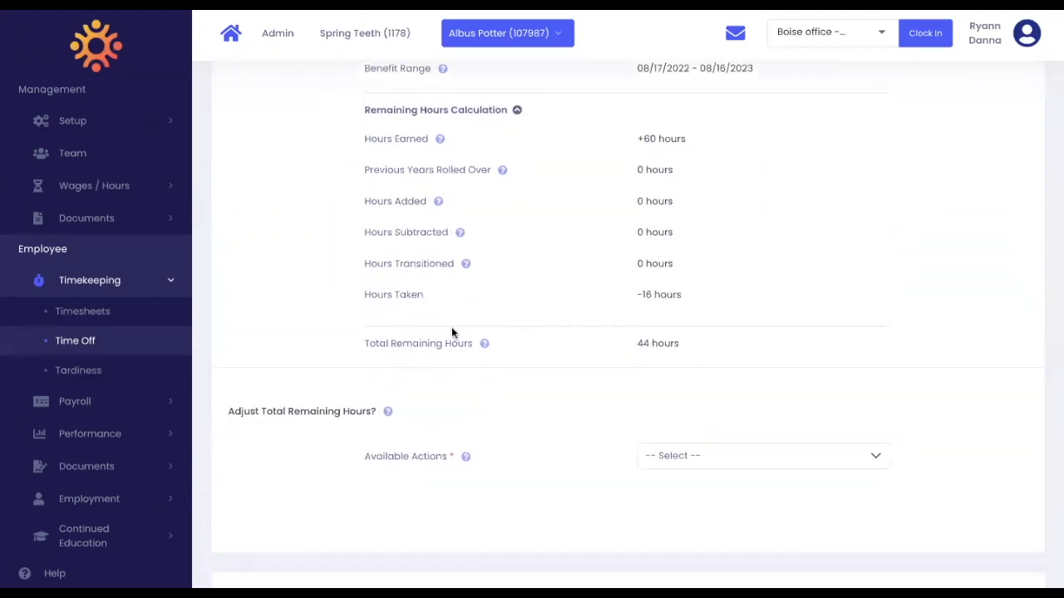
scroll(down, 3)
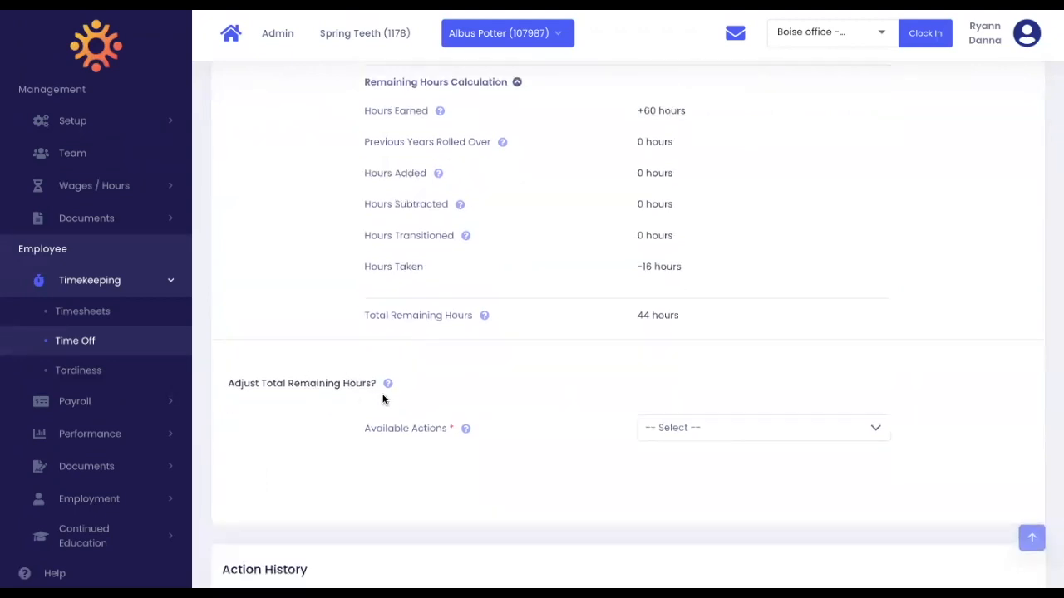
scroll(down, 3)
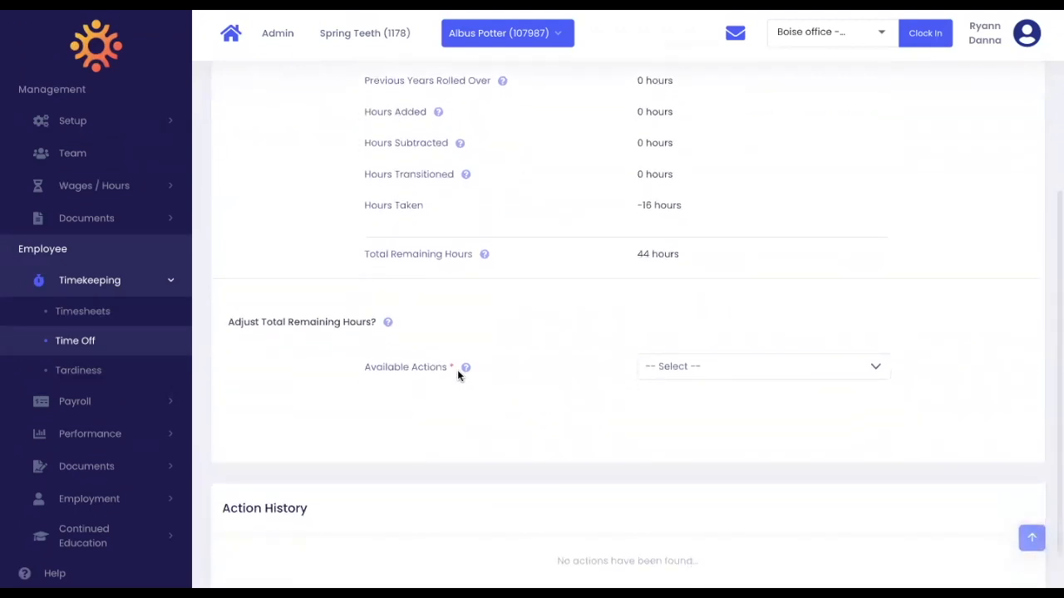
mouse_move(660, 389)
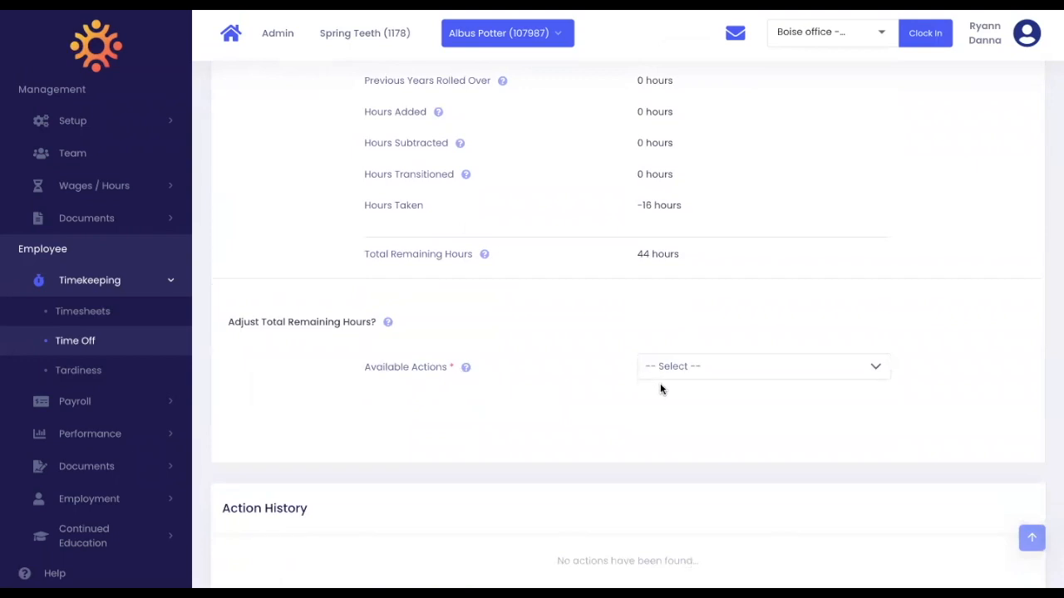
- Fill in an Add Hours adjustment of 10 hours commented 'Gifting 10 hours'
click(761, 366)
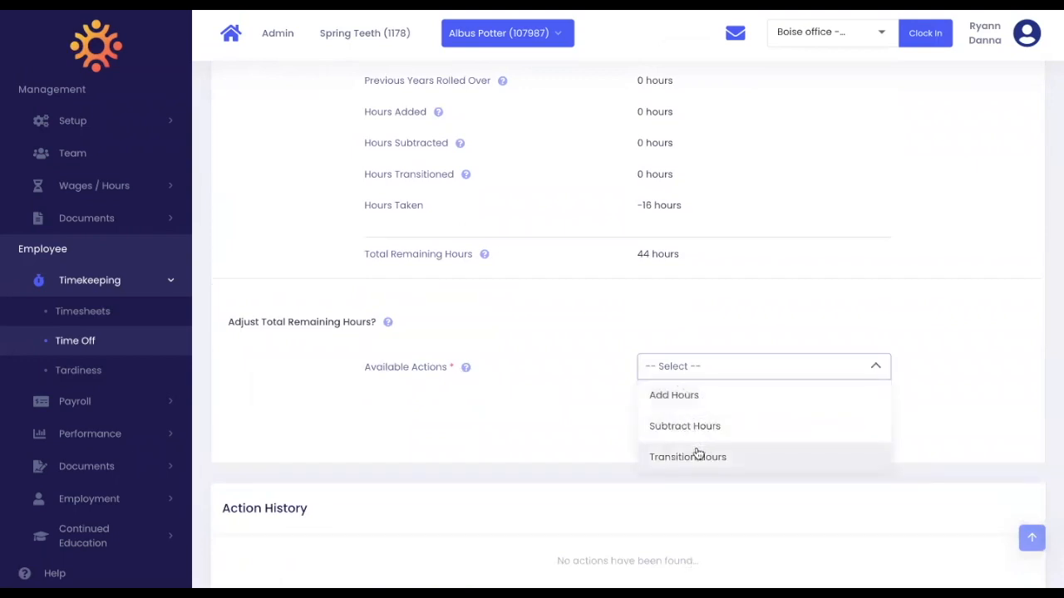
mouse_move(704, 403)
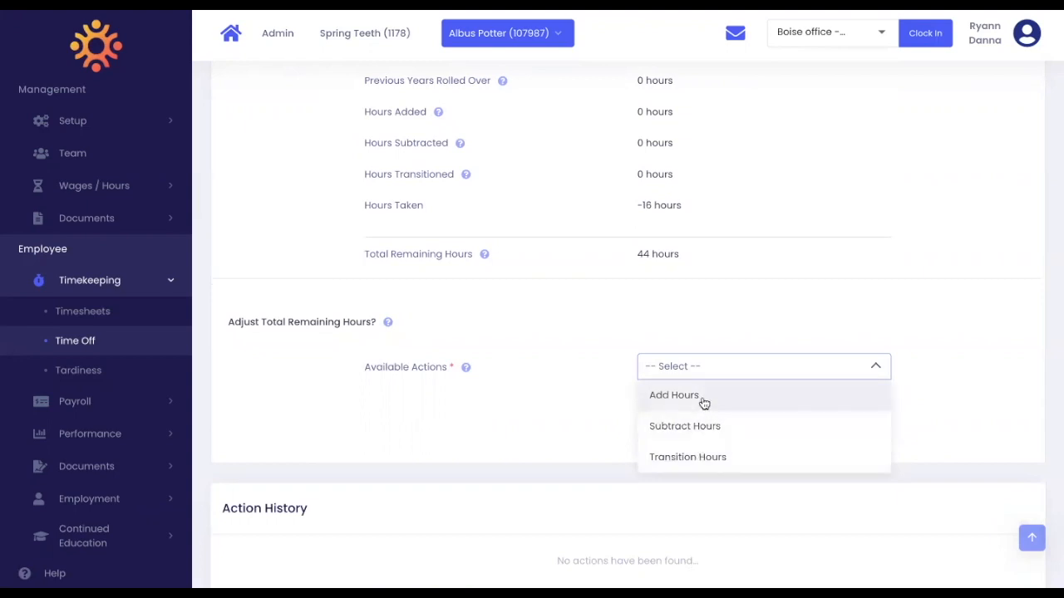
click(674, 395)
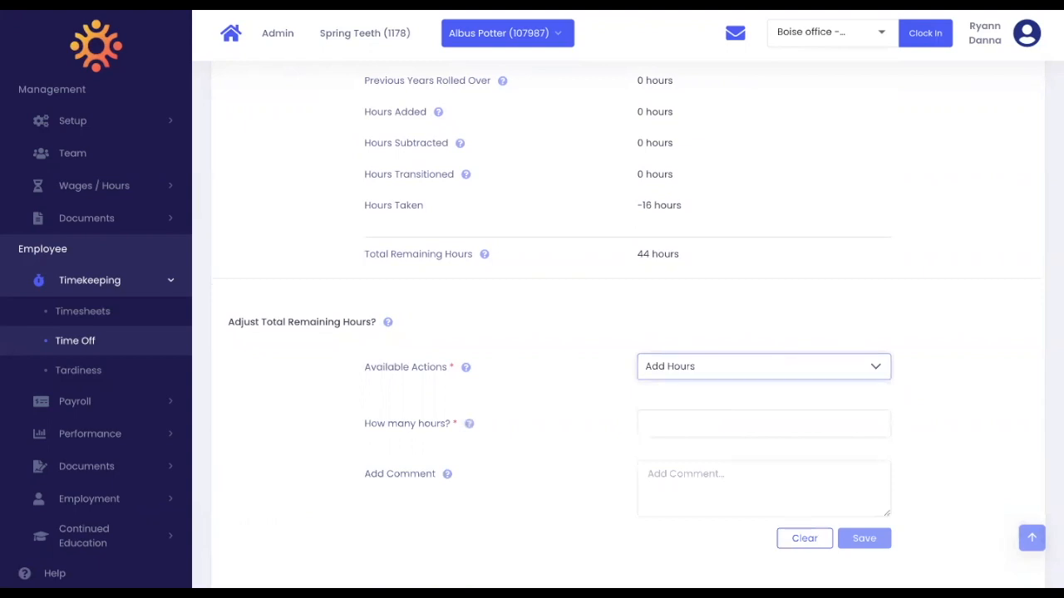
click(763, 423)
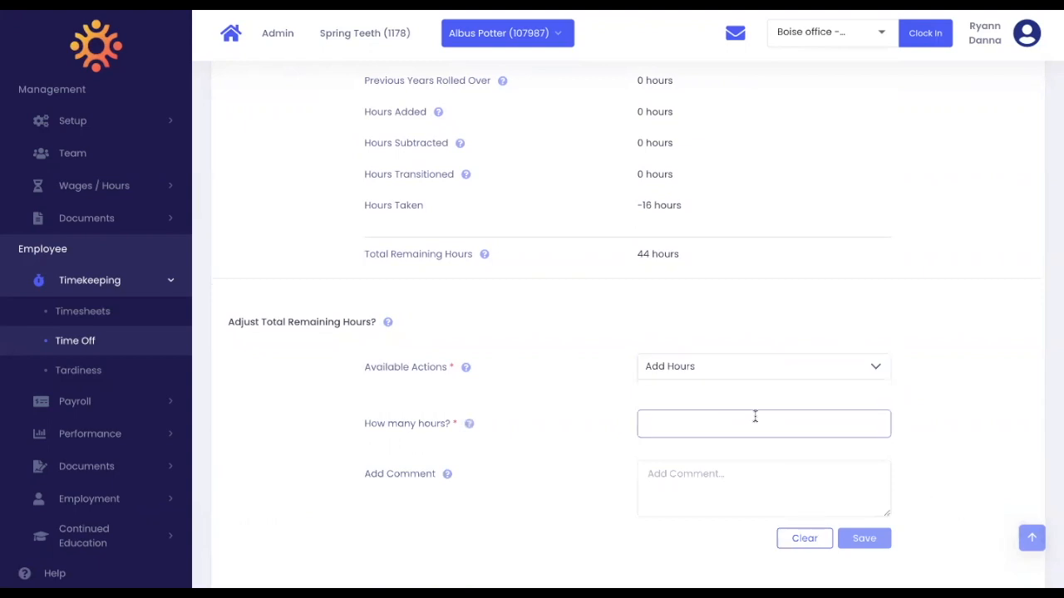
text(10)
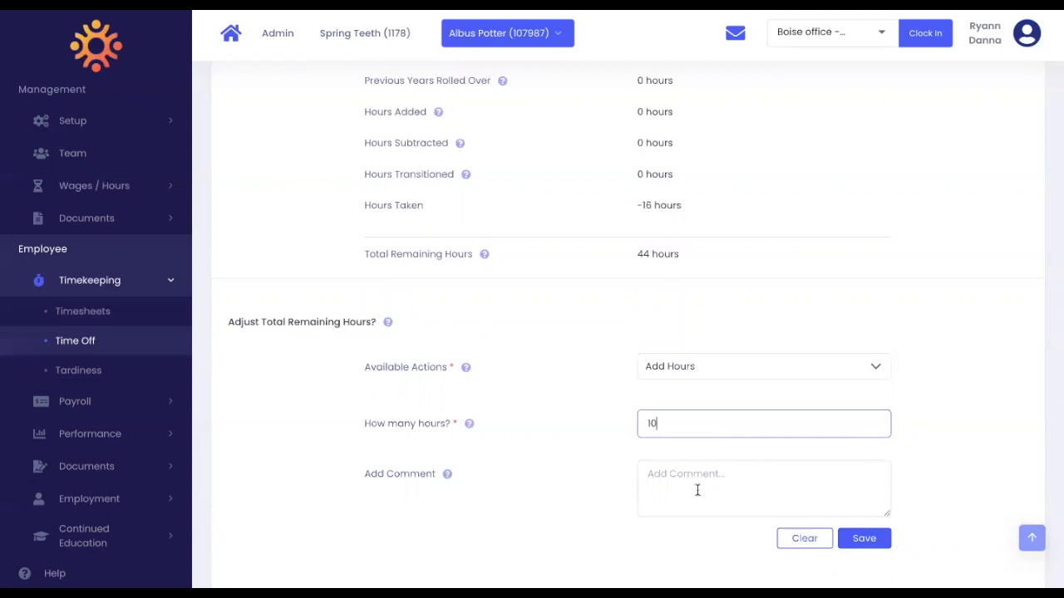
text(Gifting 10 hours)
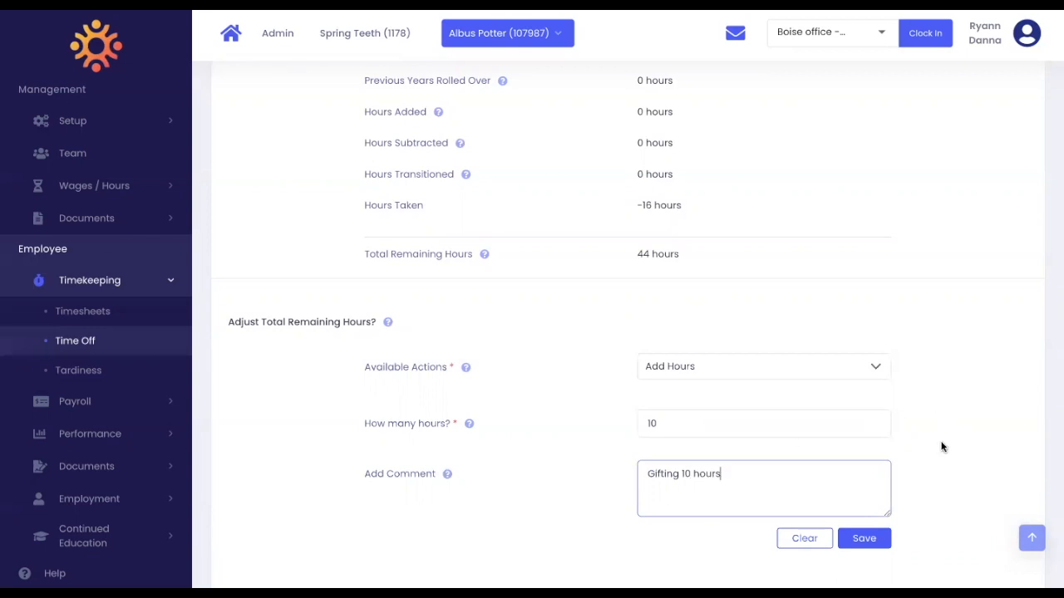
mouse_move(864, 538)
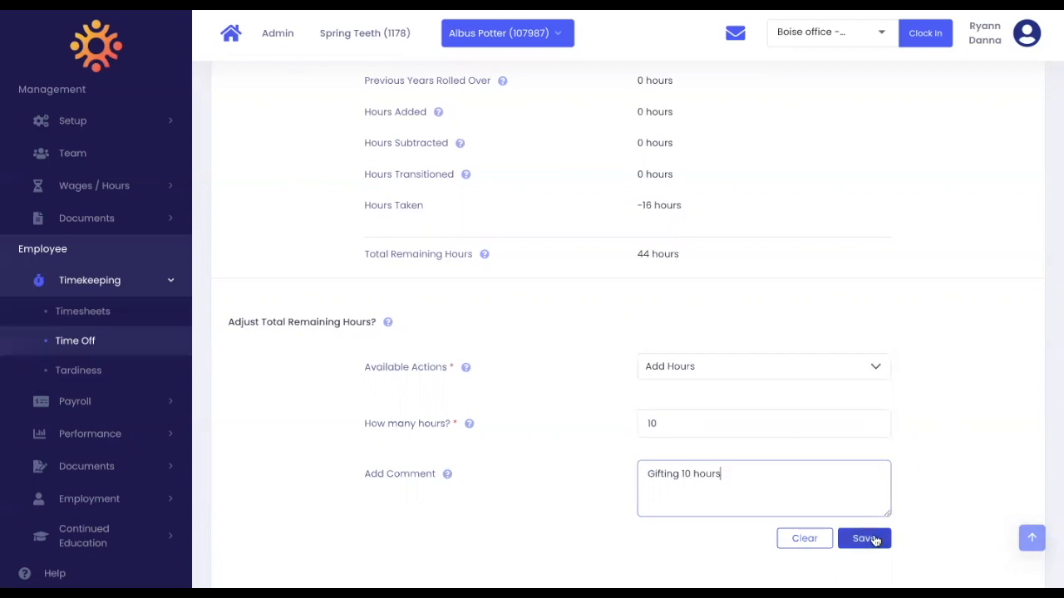
- Save the 10-hour adjustment, bringing remaining hours to 54
click(864, 538)
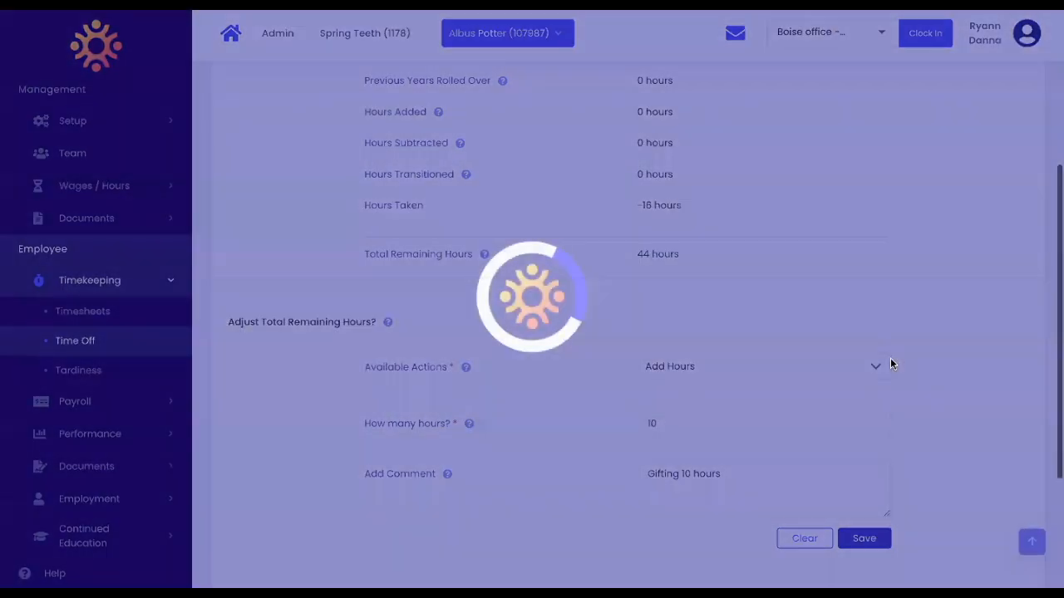
click(864, 538)
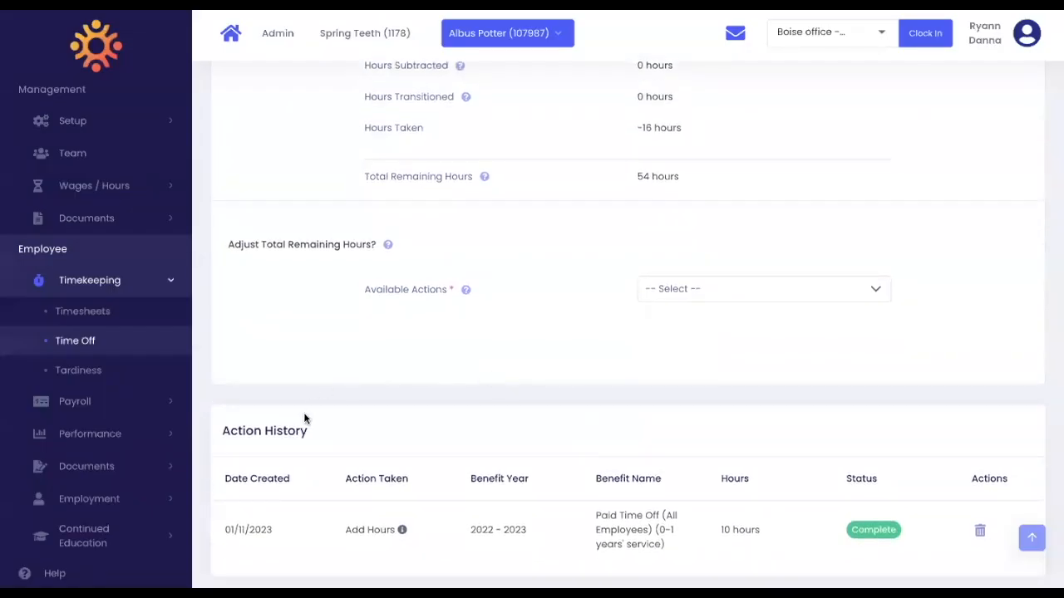
mouse_move(260, 447)
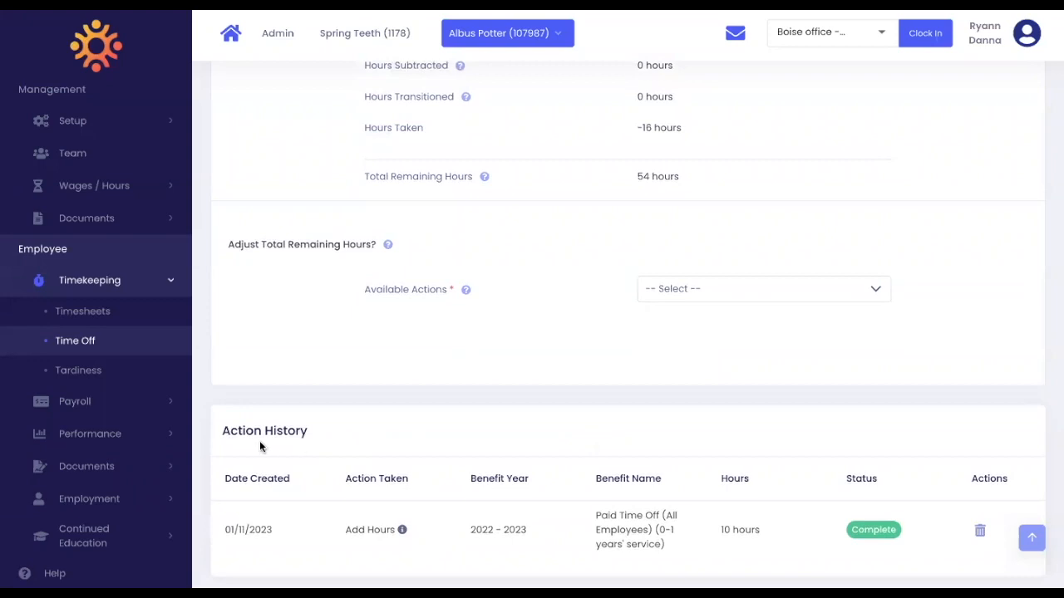
mouse_move(352, 474)
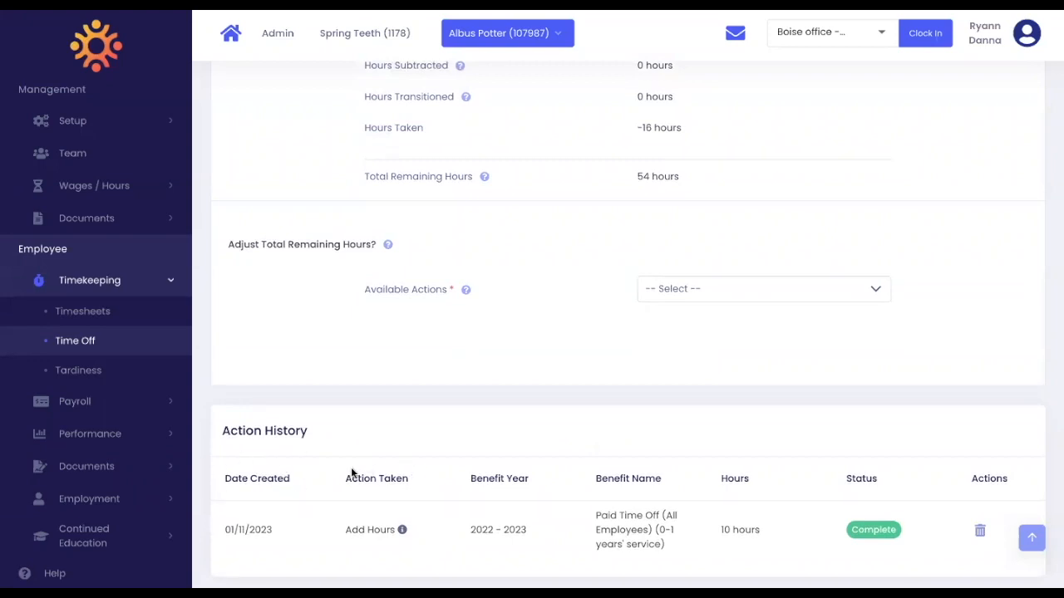
mouse_move(402, 529)
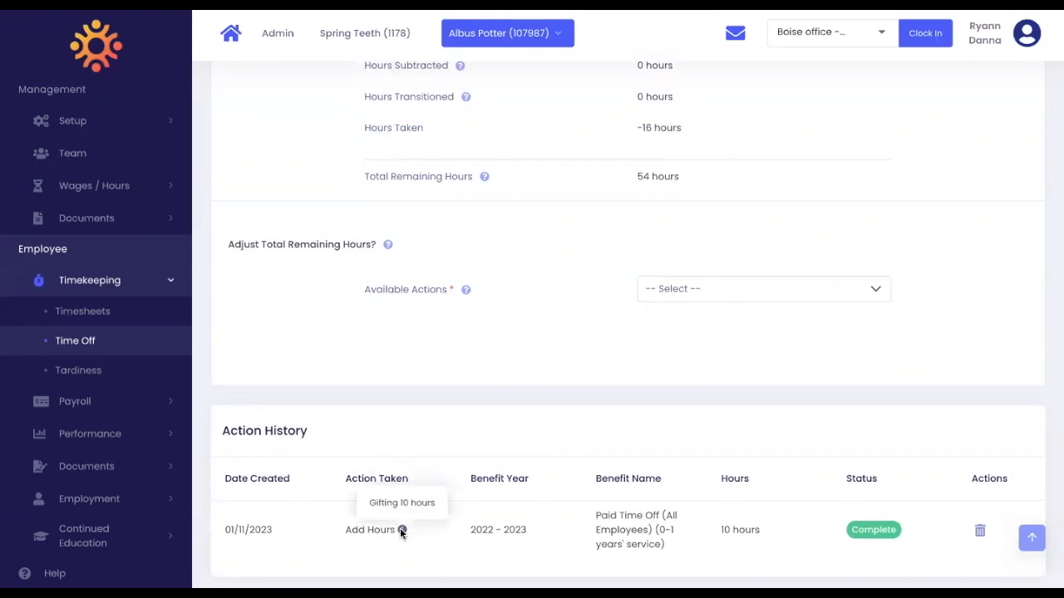
mouse_move(757, 442)
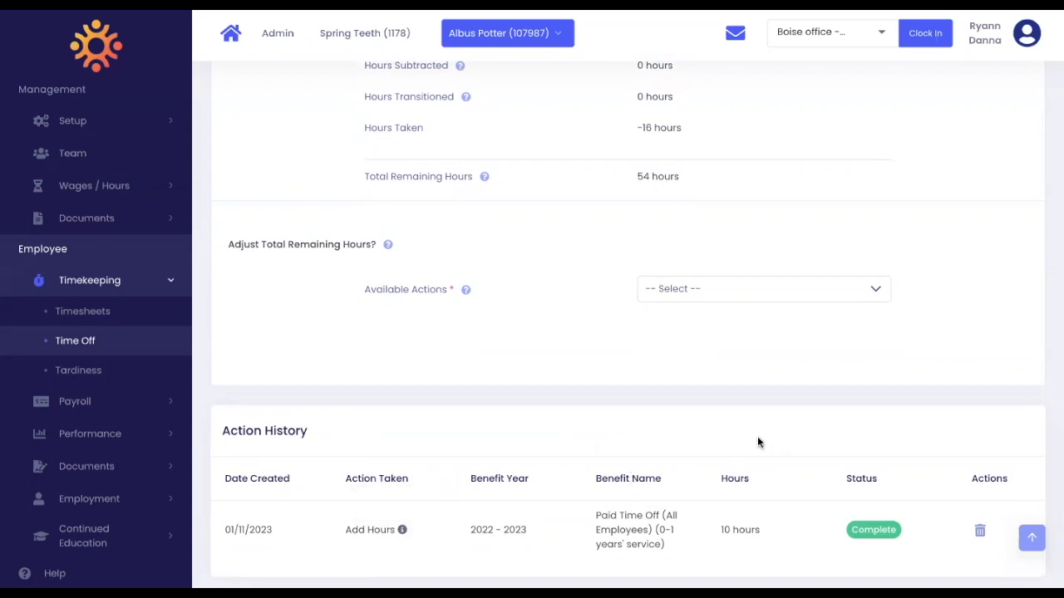
mouse_move(893, 558)
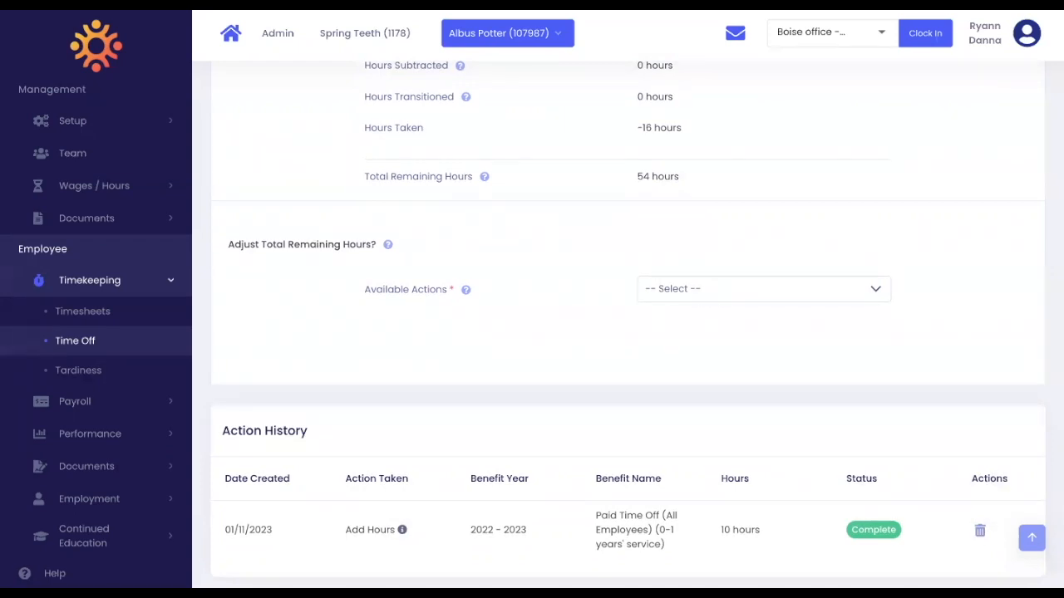
mouse_move(744, 321)
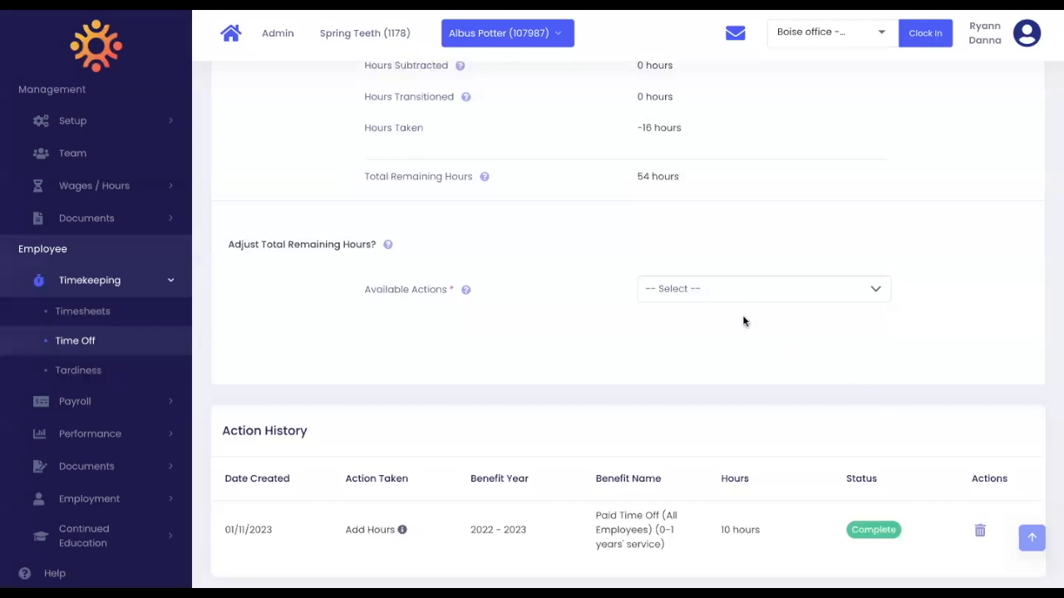